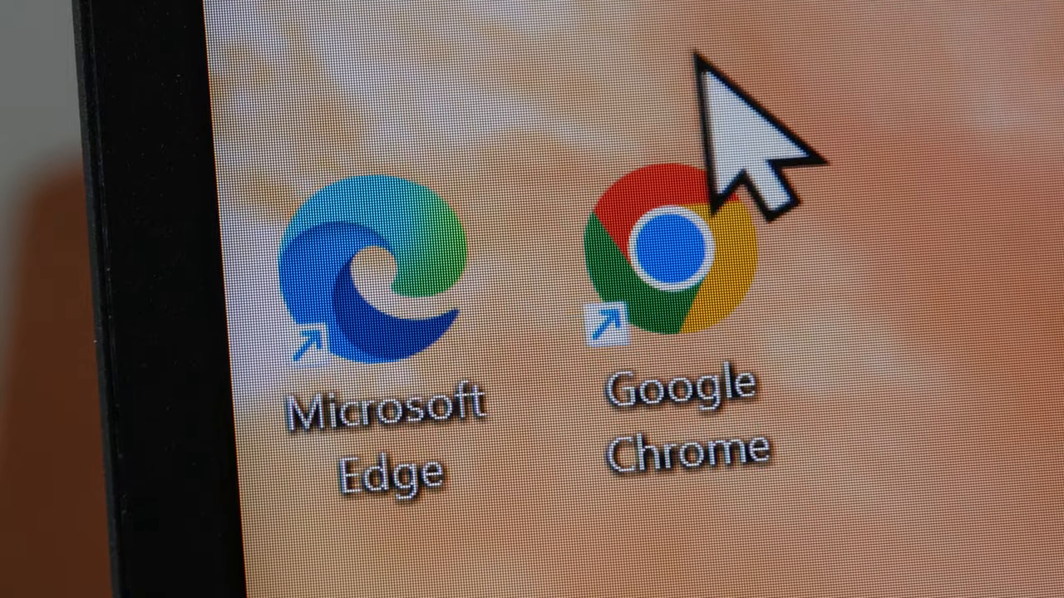
mouse_move(940, 282)
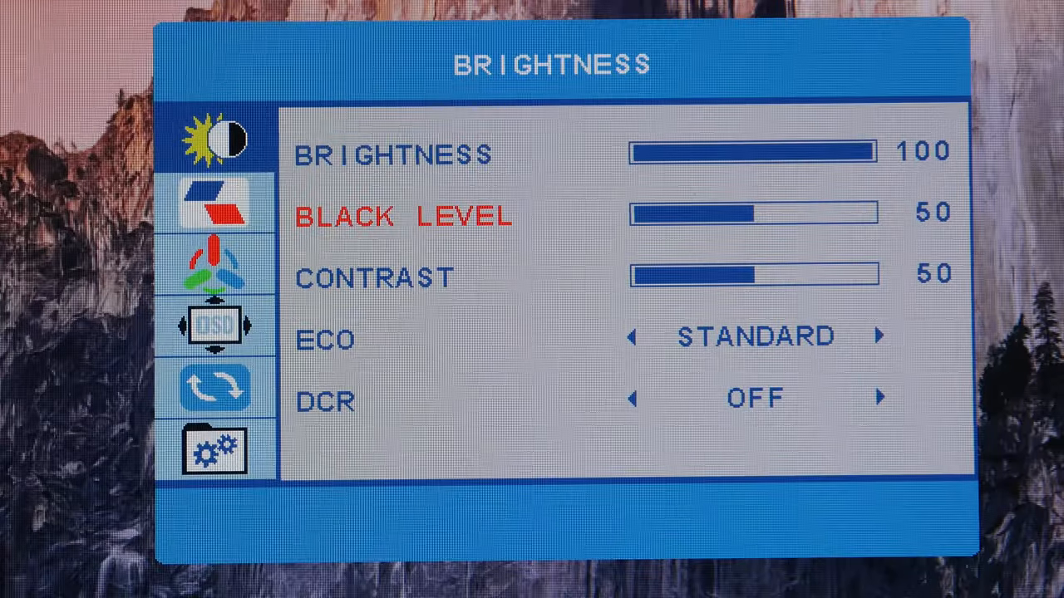
- Move through the monitor OSD brightness and contrast items, then view the AliExpress listing at SGD 215.90
key(down)
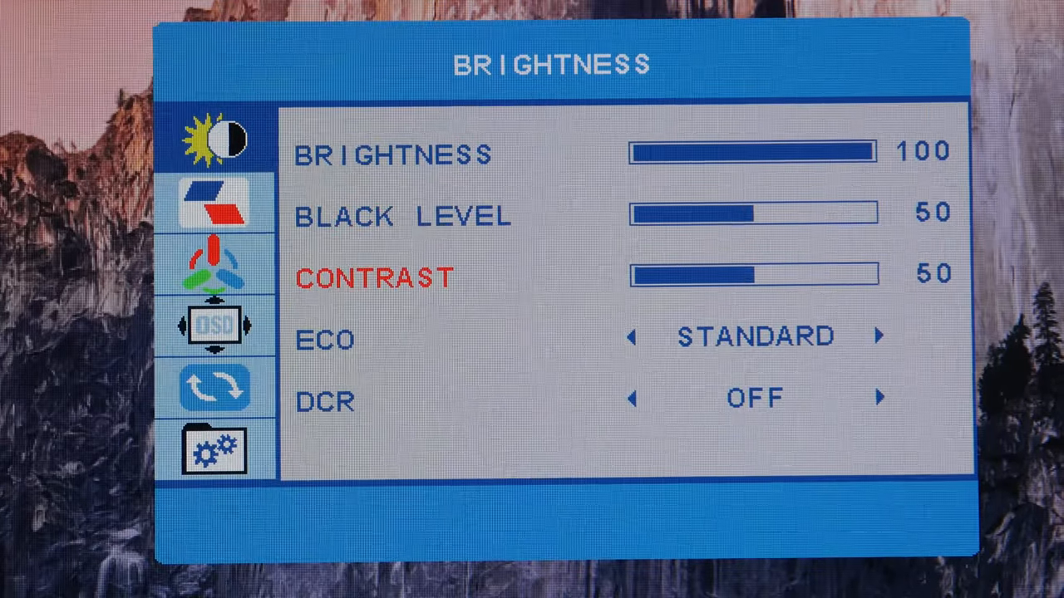
key(down)
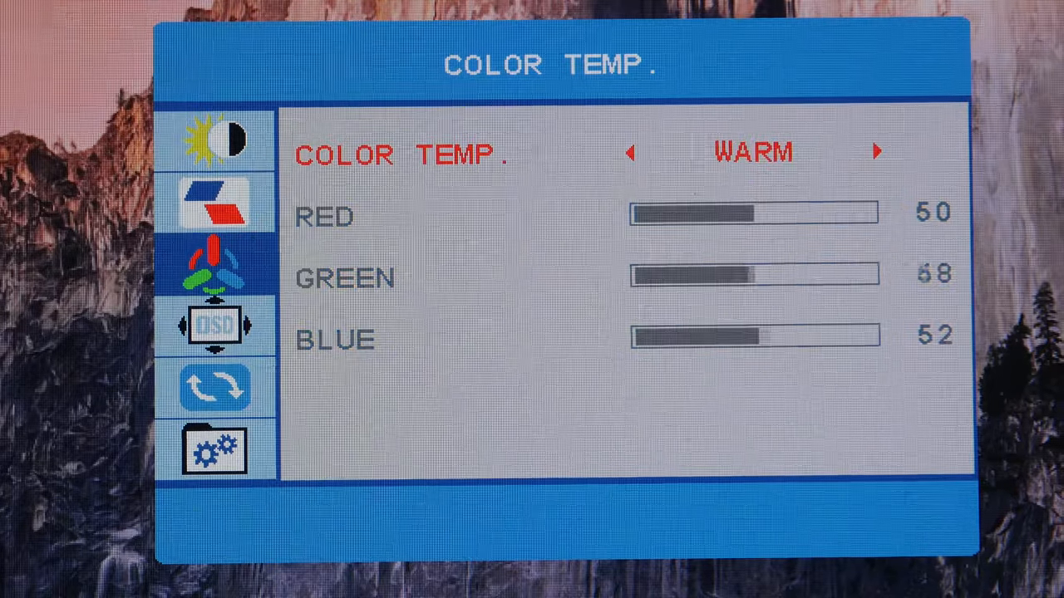
click(875, 153)
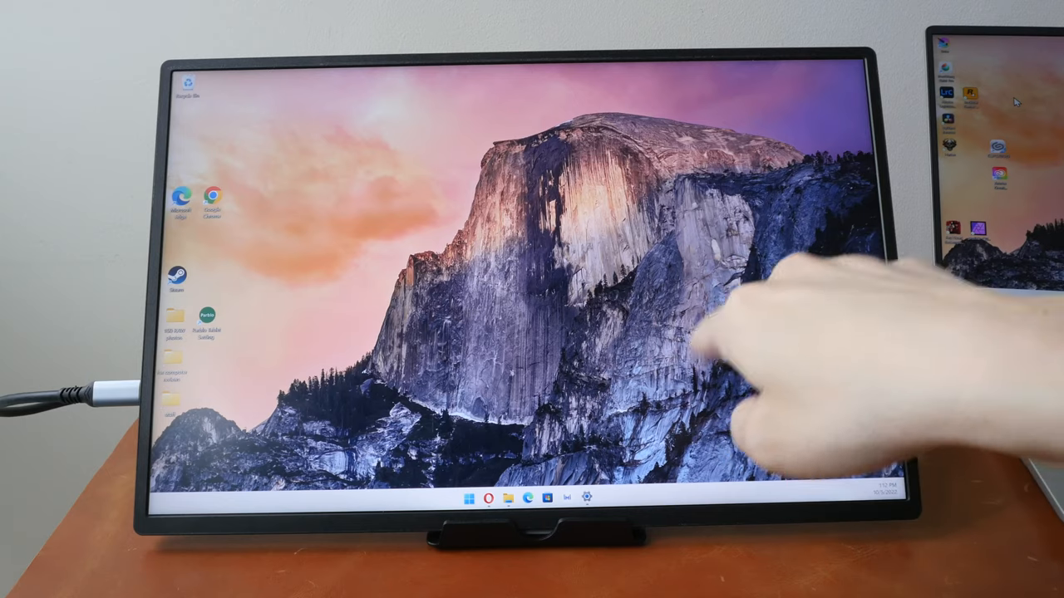
mouse_move(914, 416)
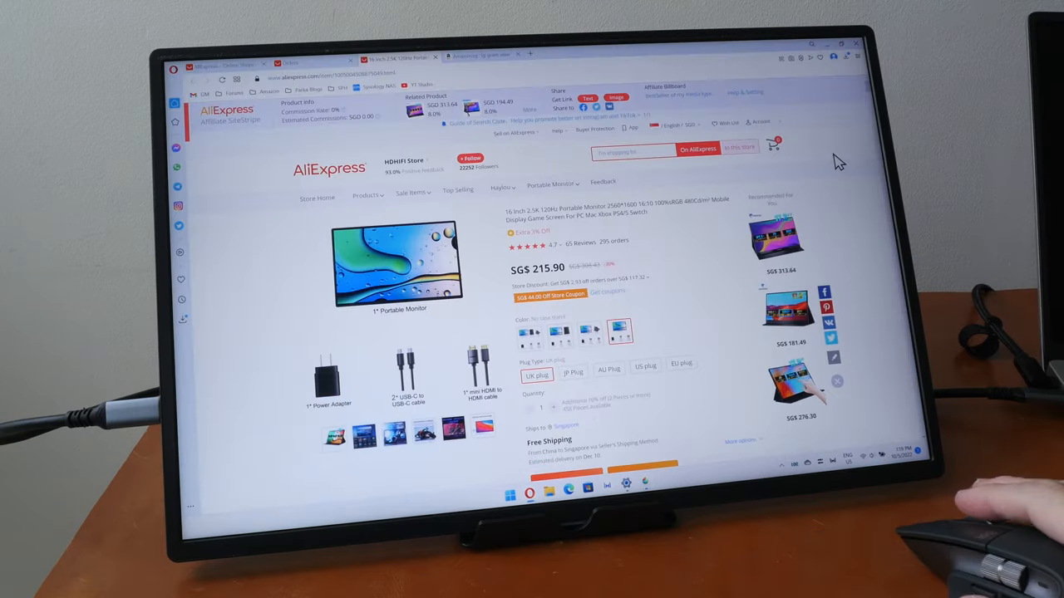
scroll(down, 3)
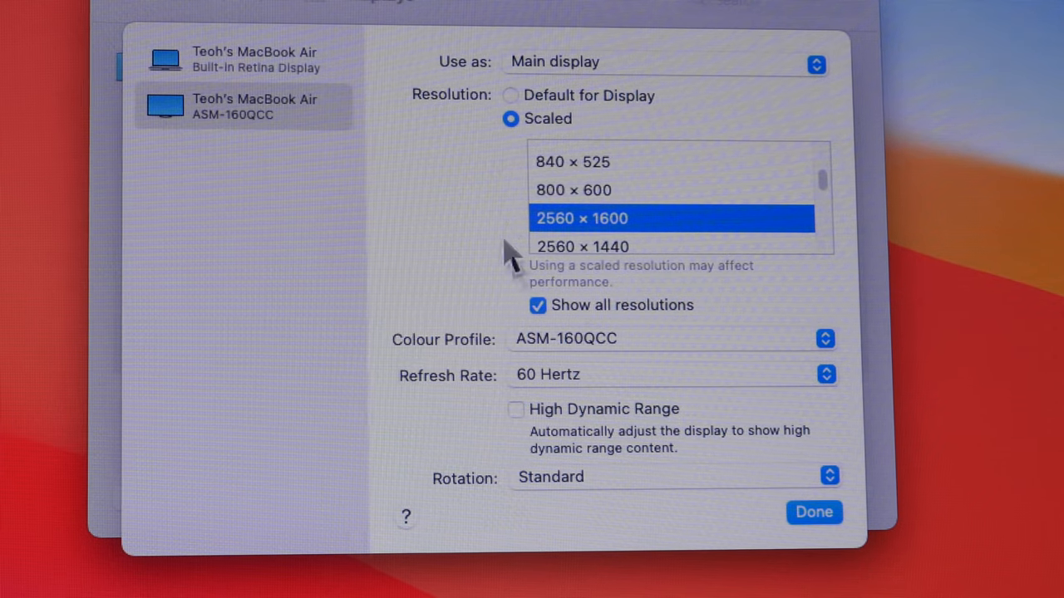
mouse_move(629, 299)
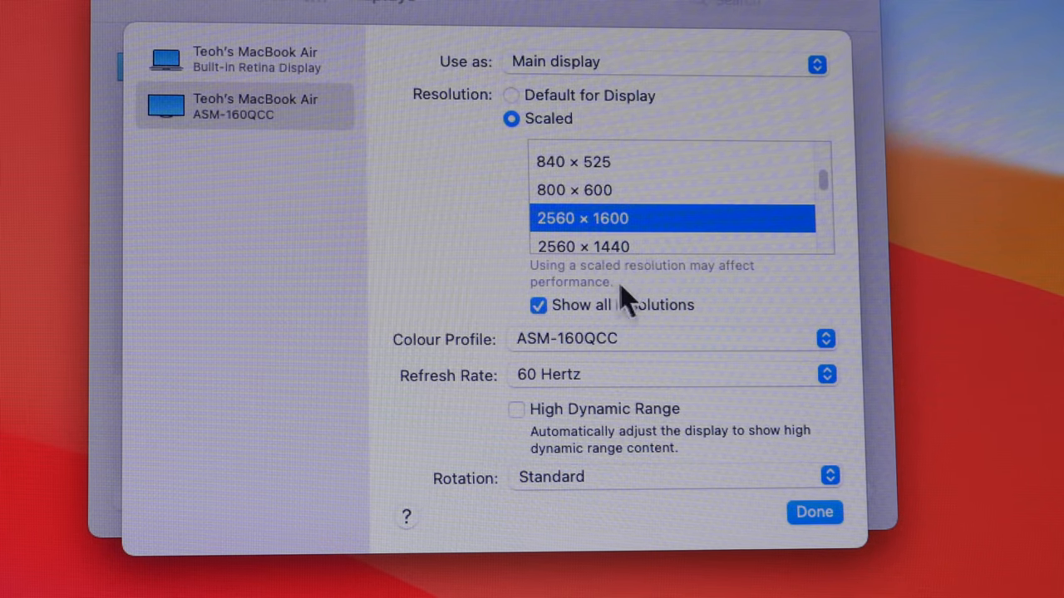
mouse_move(673, 200)
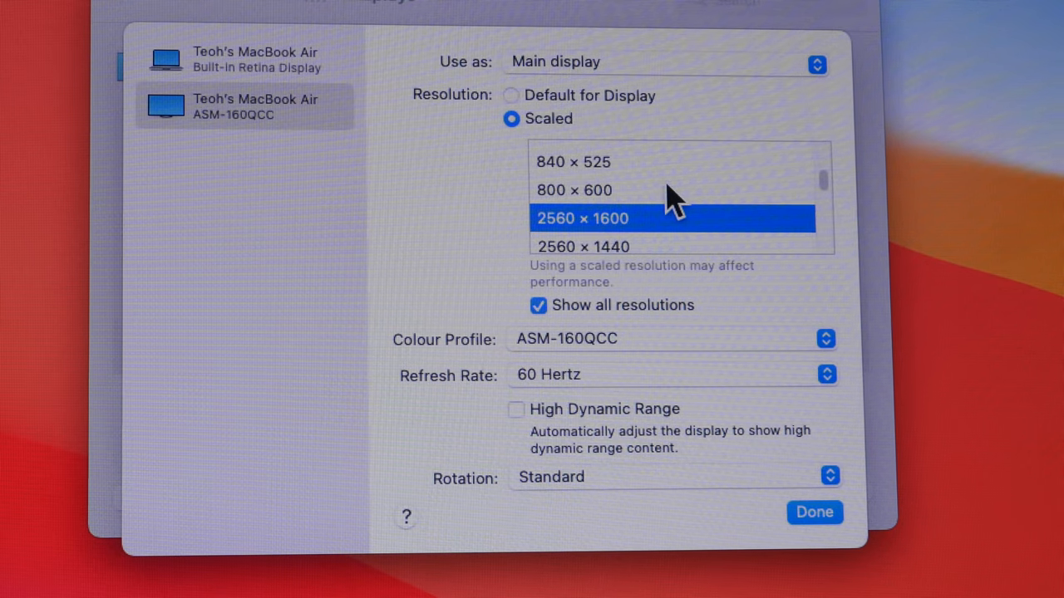
- Scale the ASM-160QCC display to 1920 × 1200 and show its refresh rate choices (Variable 48–60 Hz, 60 Hz)
scroll(down, 3)
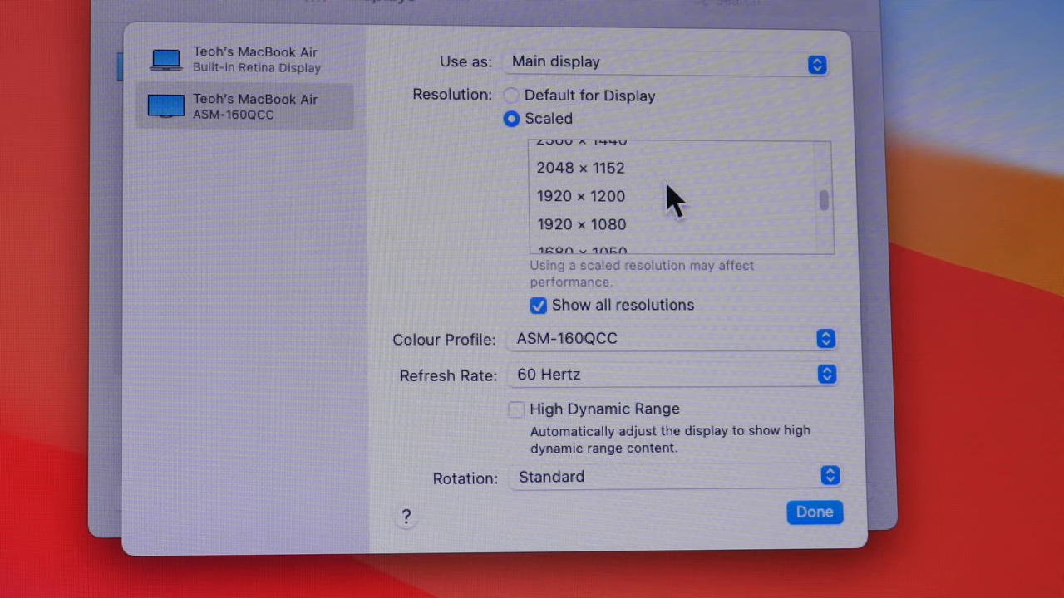
mouse_move(632, 208)
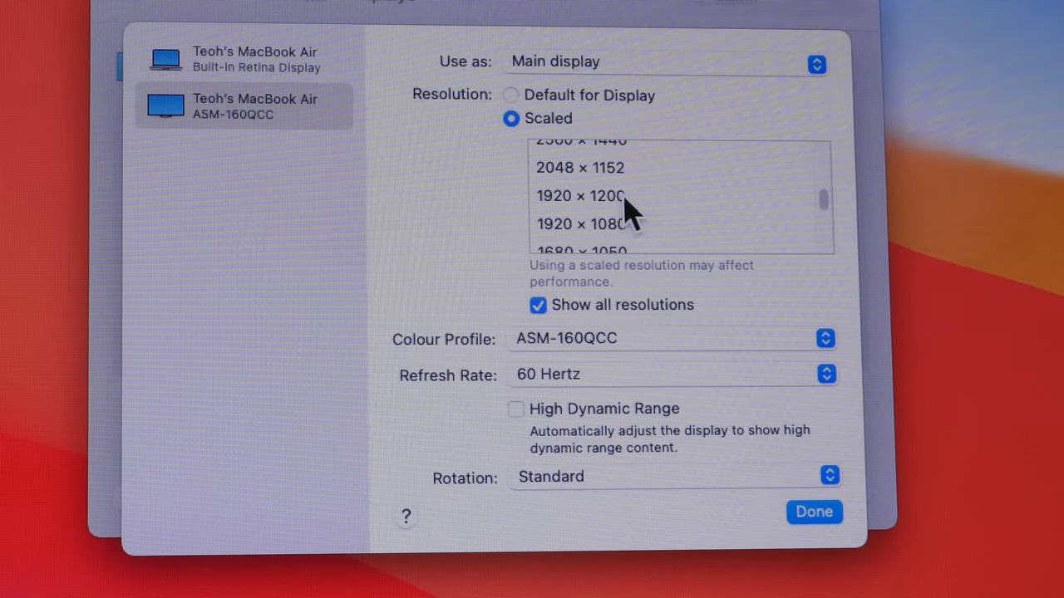
click(580, 196)
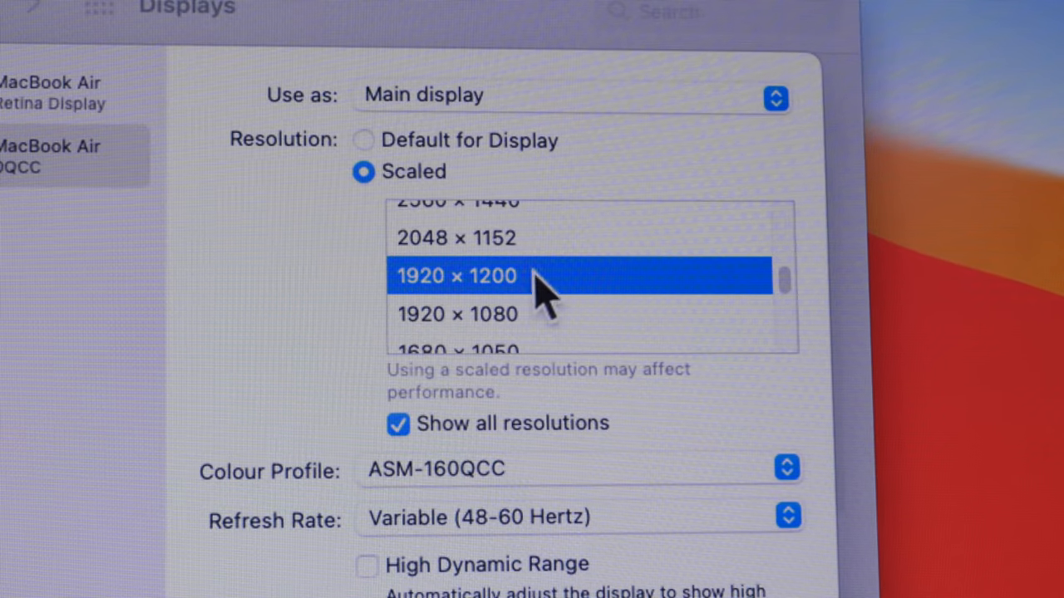
mouse_move(445, 313)
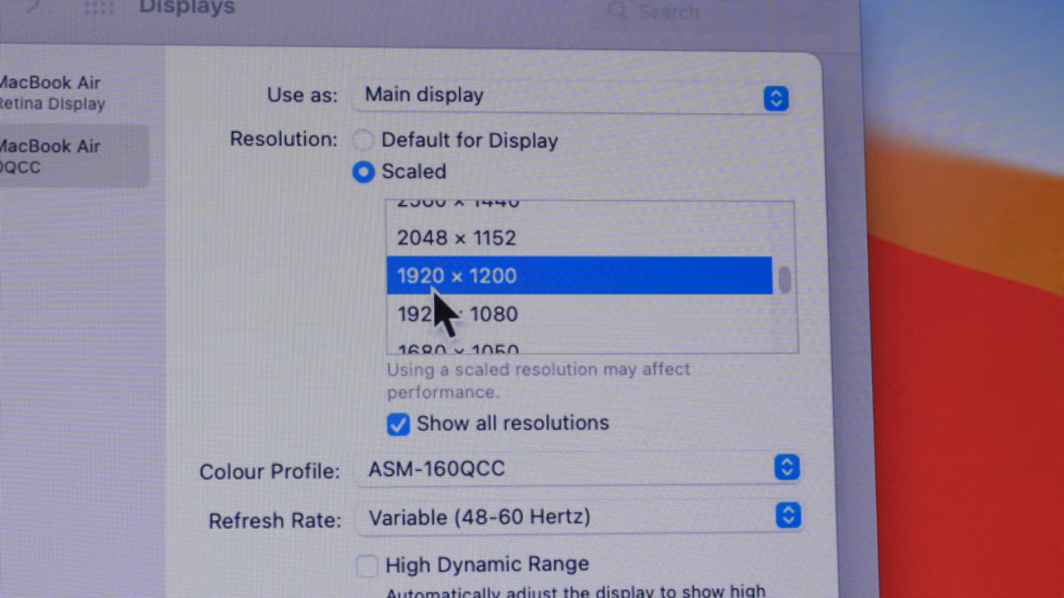
mouse_move(545, 340)
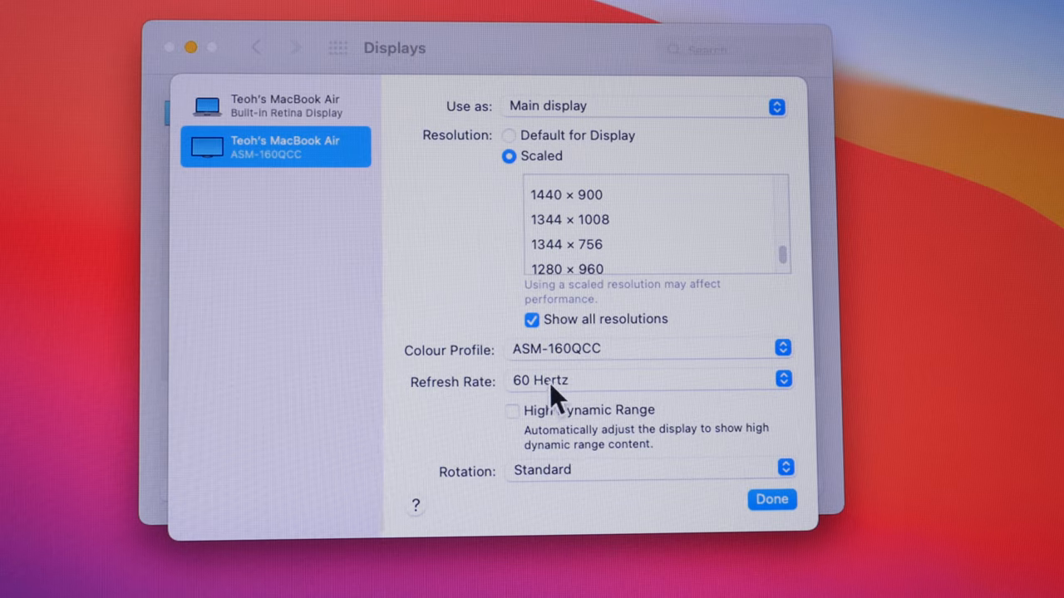
click(649, 379)
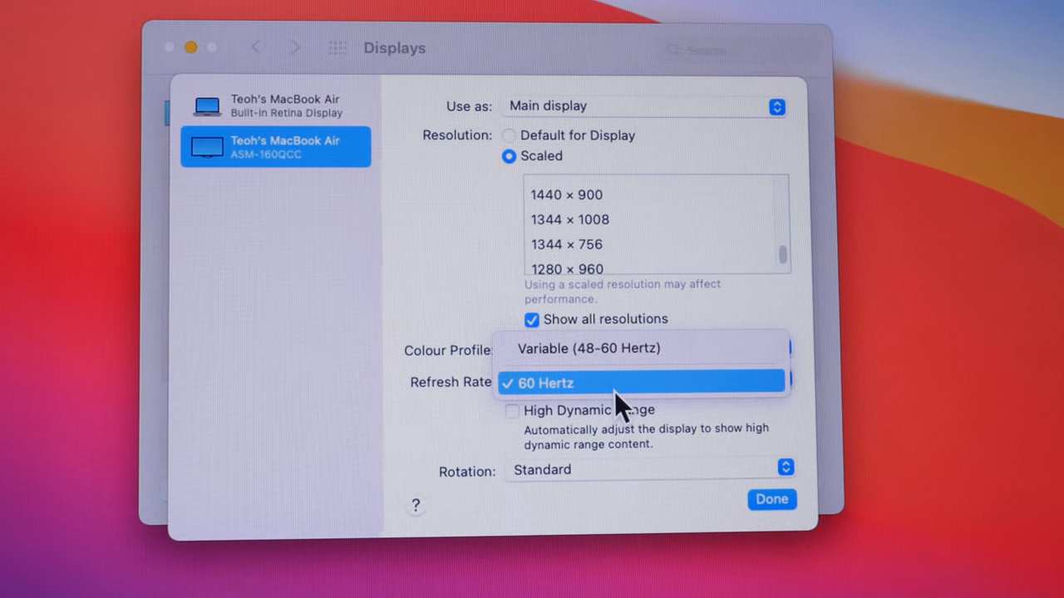
mouse_move(638, 352)
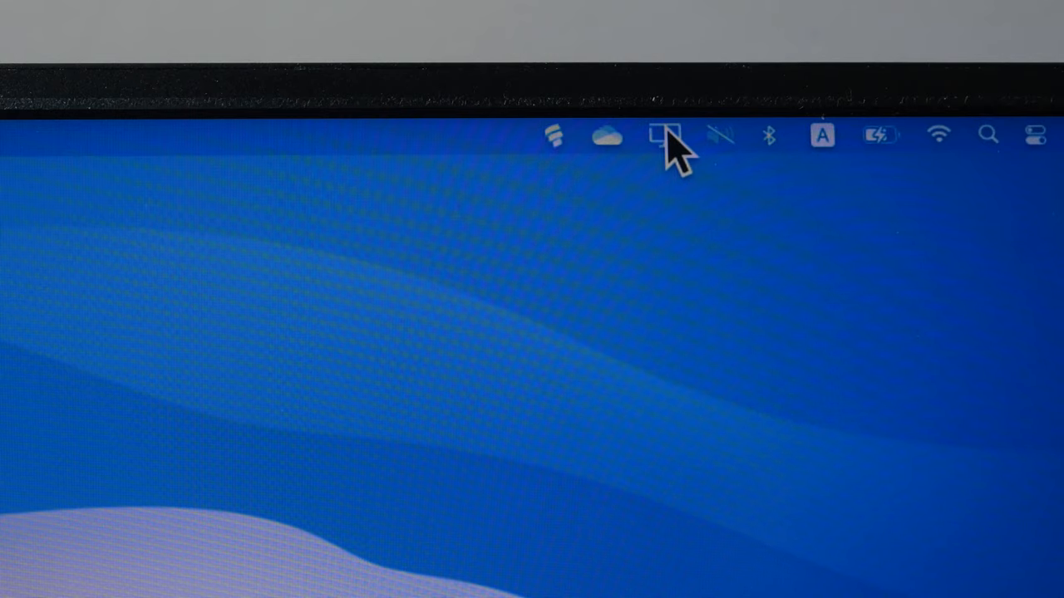
click(665, 136)
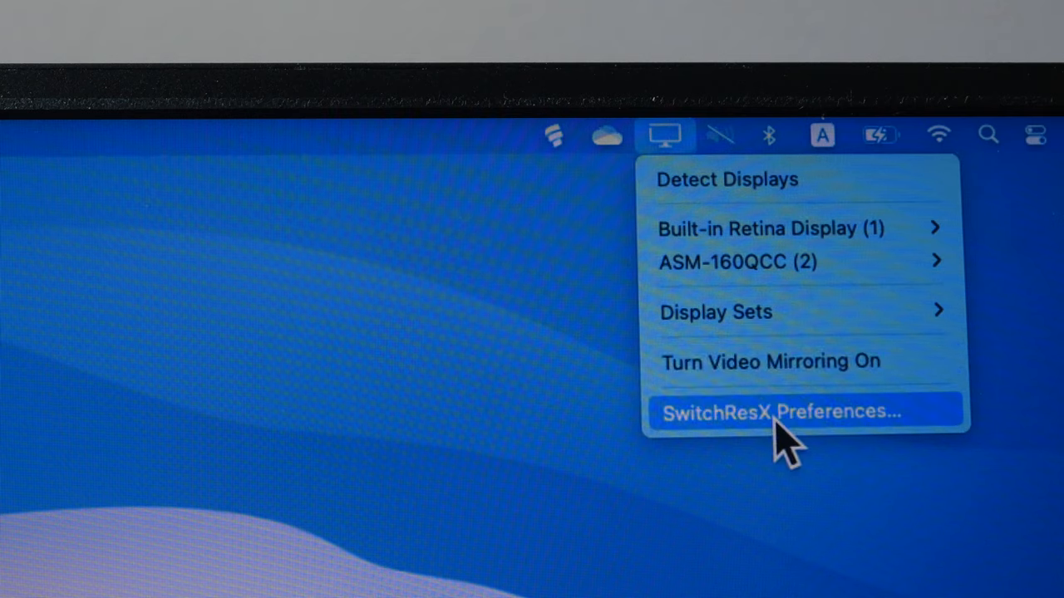
mouse_move(765, 263)
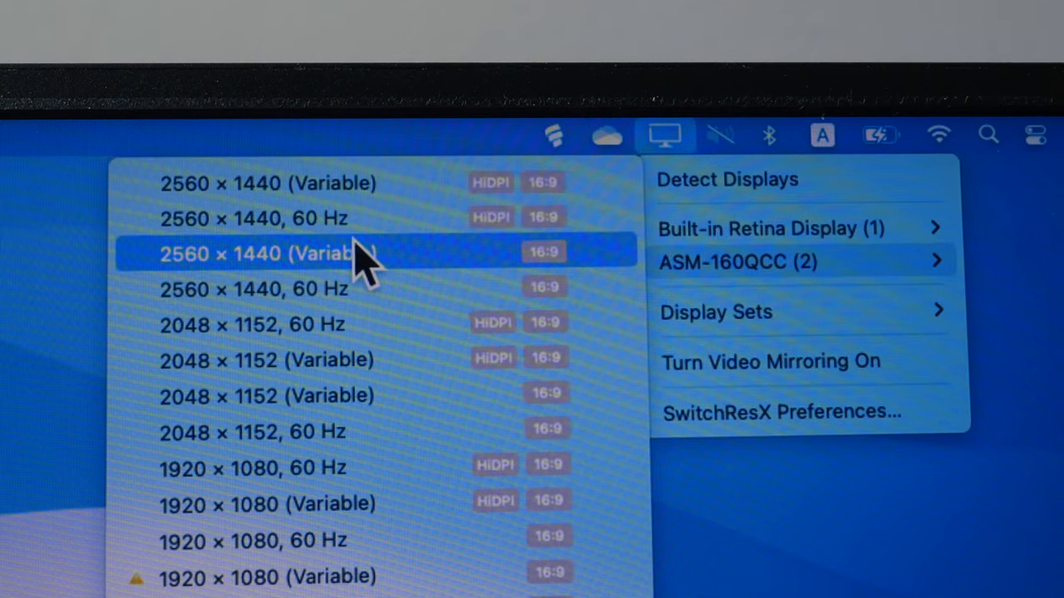
scroll(down, 3)
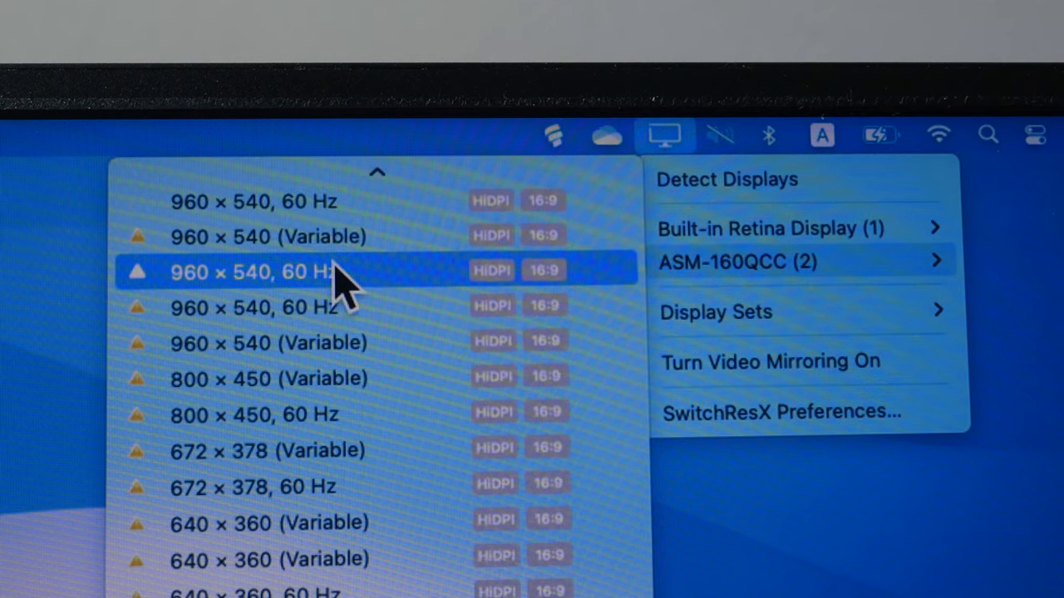
scroll(down, 3)
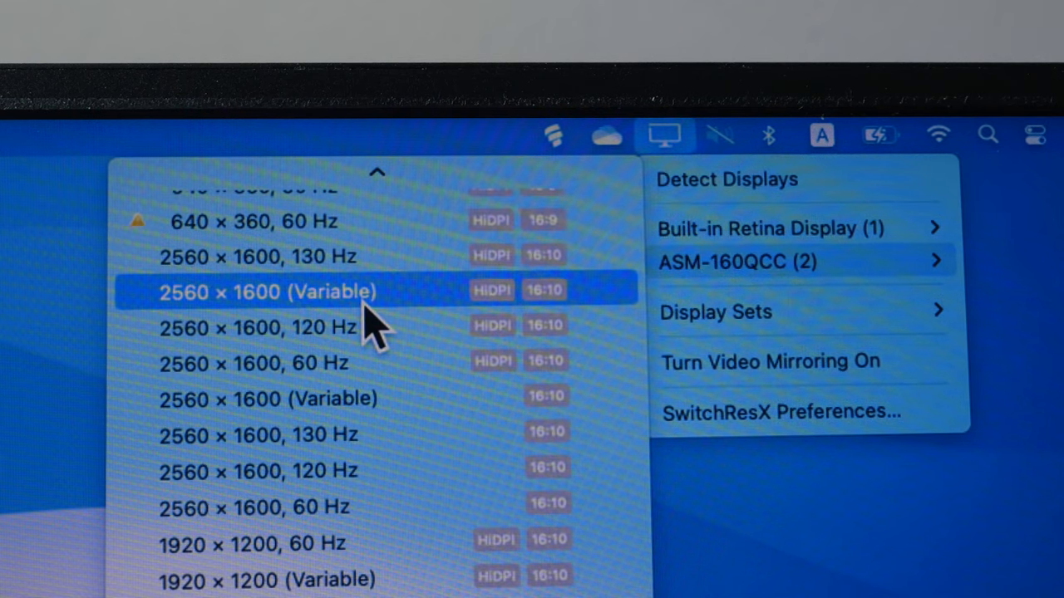
click(257, 291)
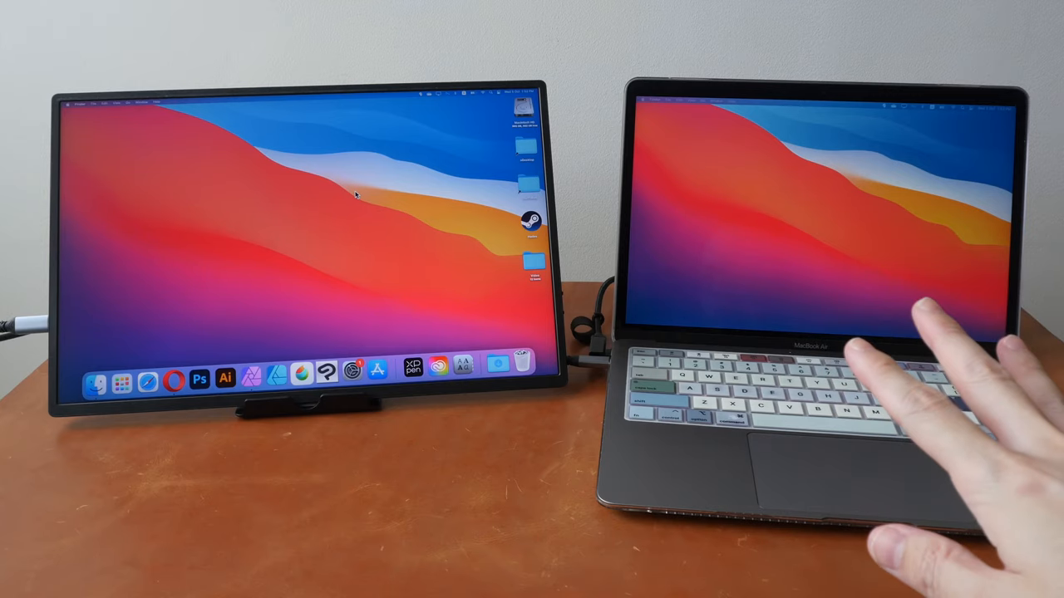